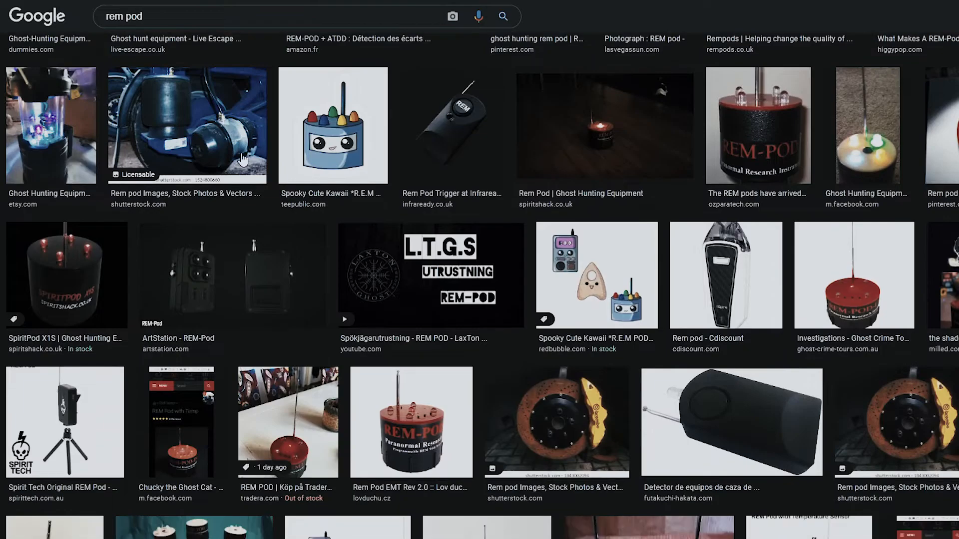
Find and open the Shopee wireless touch-sensor door knob alarm listing
scroll(down, 3)
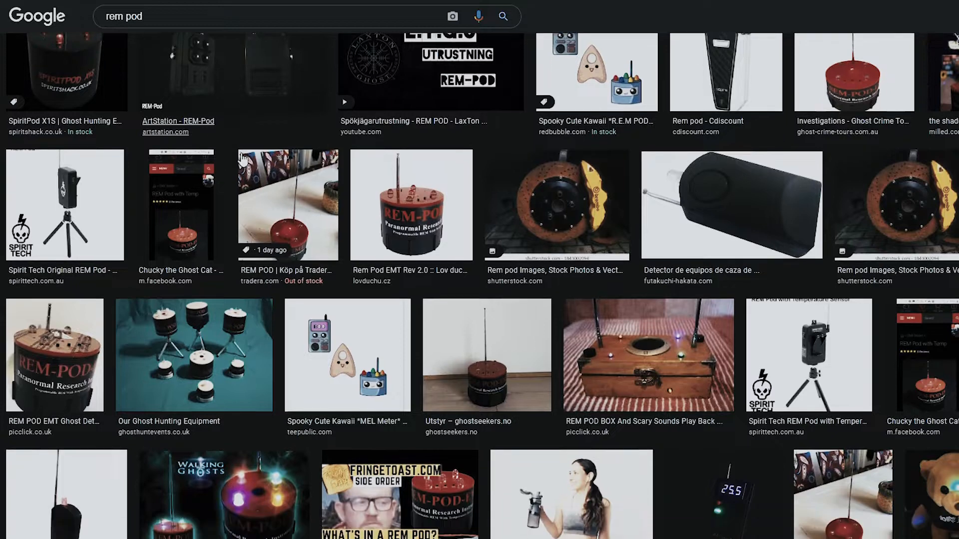
scroll(down, 3)
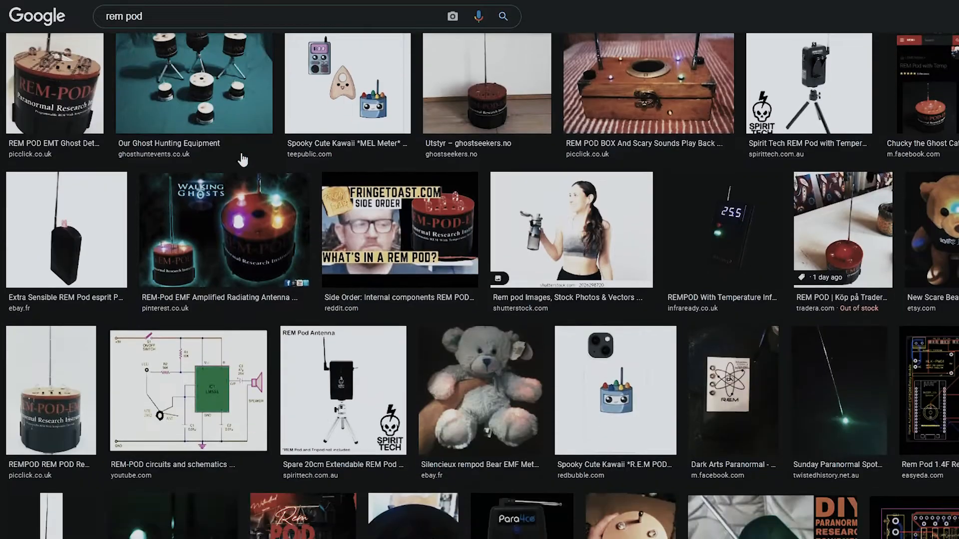
scroll(down, 3)
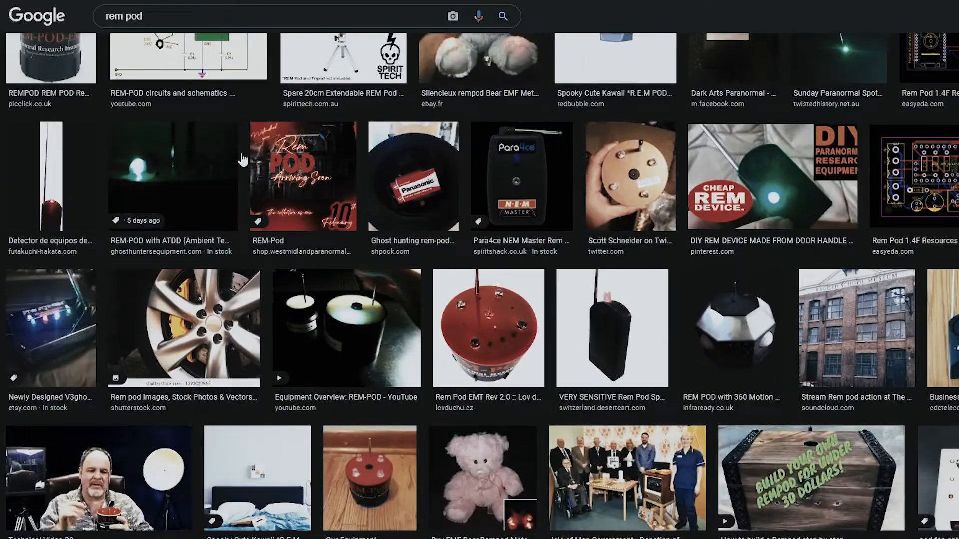
scroll(down, 3)
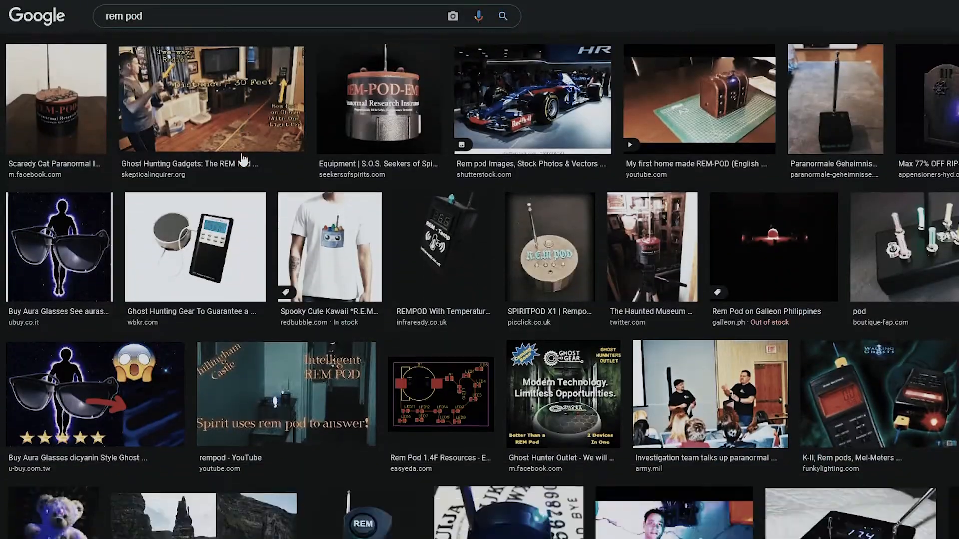
scroll(down, 3)
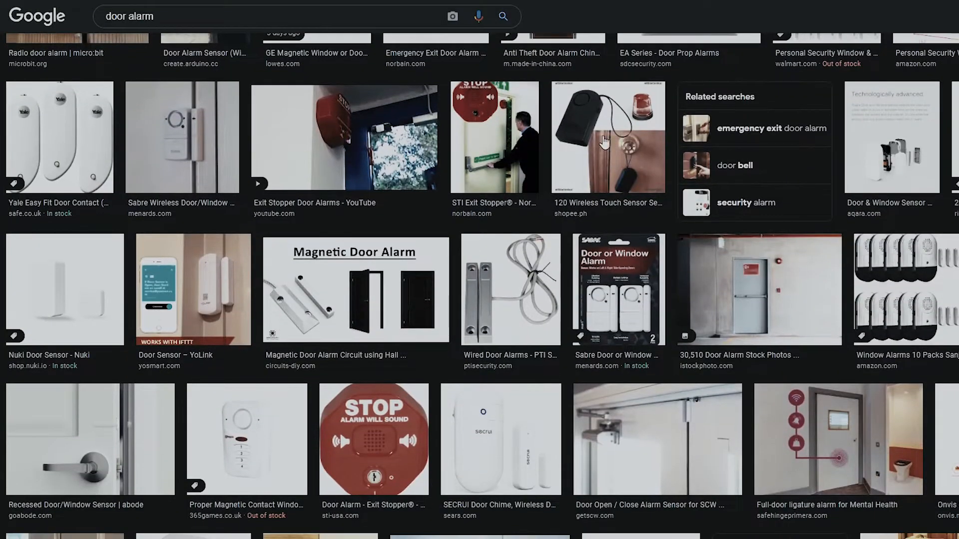
click(608, 137)
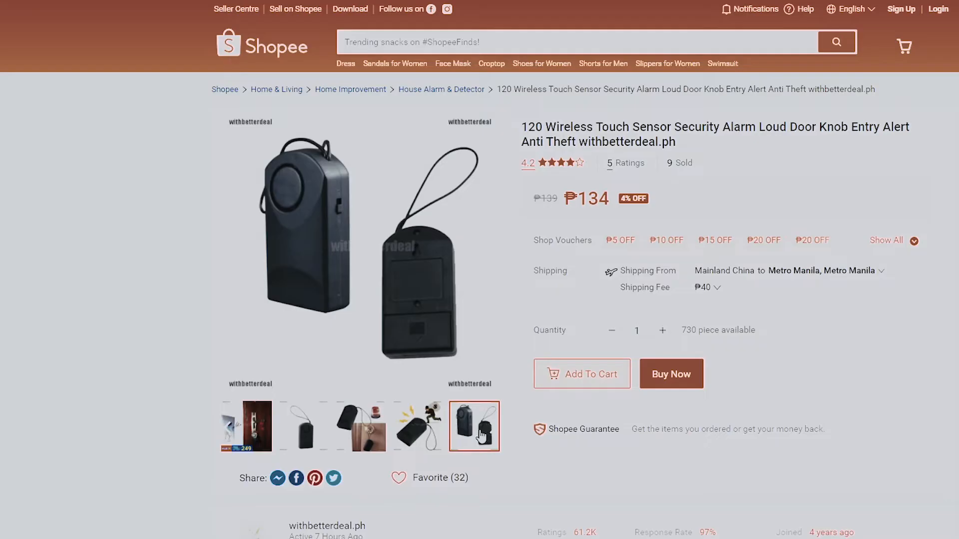
Highlight the Product Description sentence about the alarm triggering when the door is touched
scroll(down, 3)
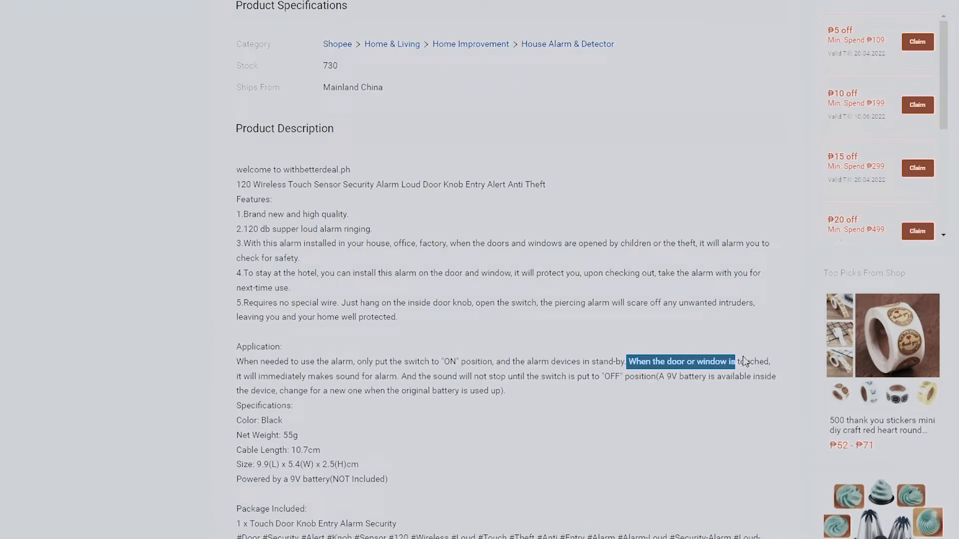
drag(737, 362, 240, 376)
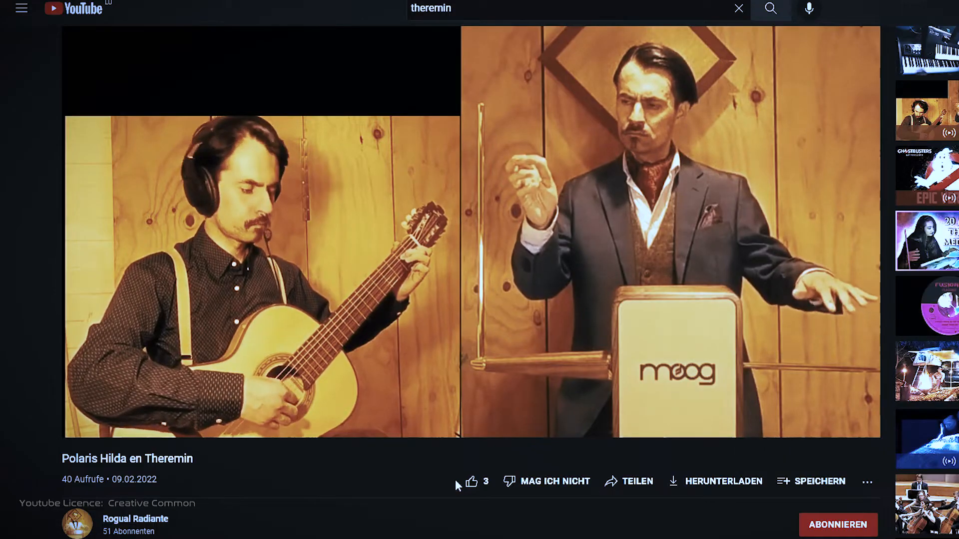
Play the 'Polaris Hilda en Theremin' video
click(470, 482)
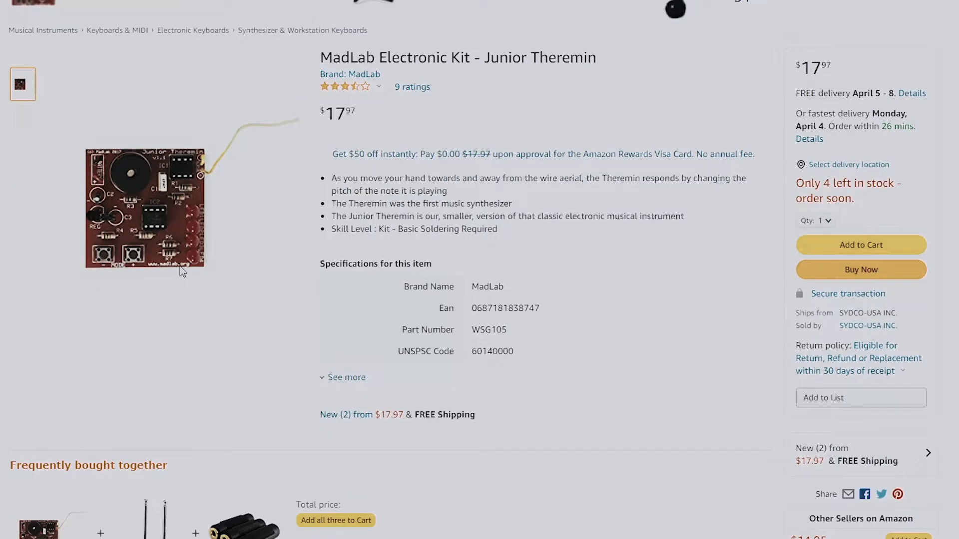
Scroll through the MadLab Junior Theremin kit ($17.97) product details
scroll(down, 3)
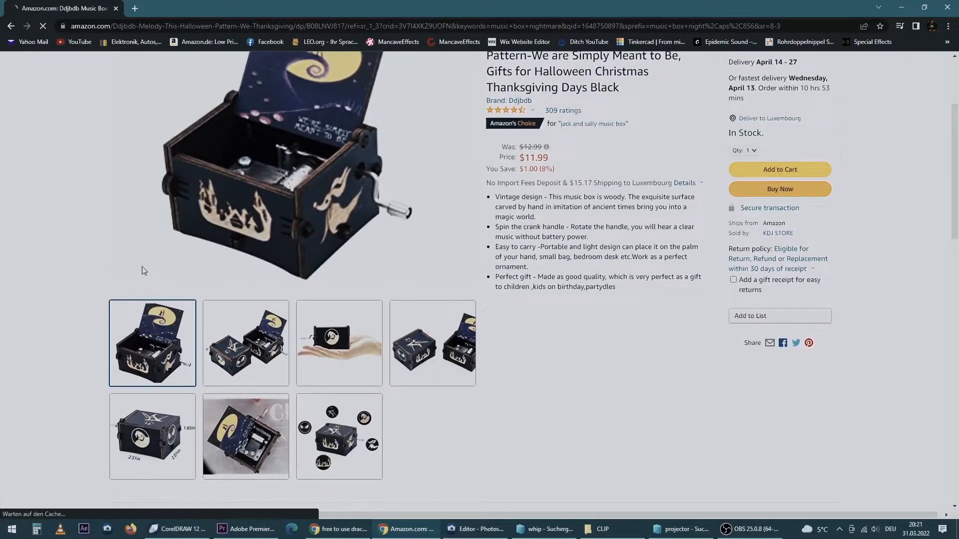
View the Ddjbdb black wooden hand-crank Halloween music box listing
click(246, 436)
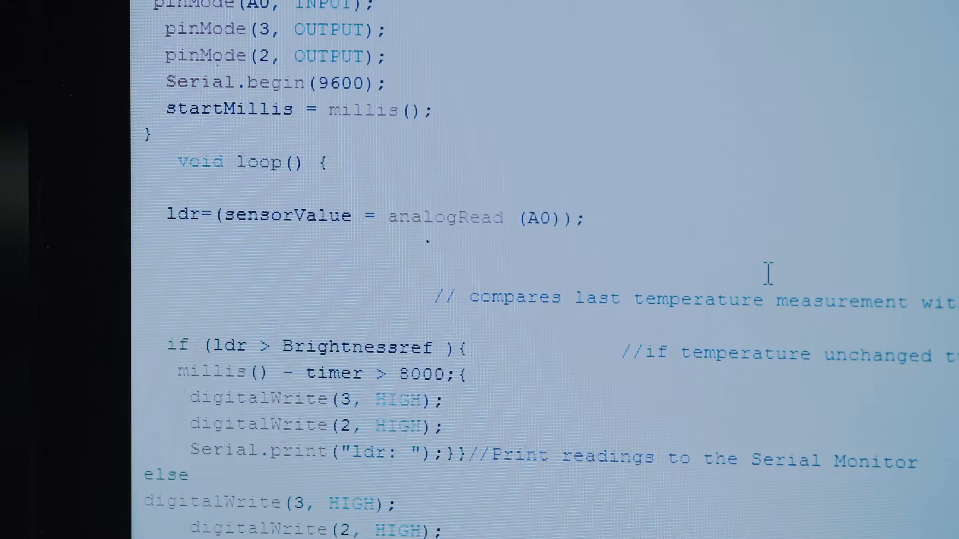
scroll(down, 3)
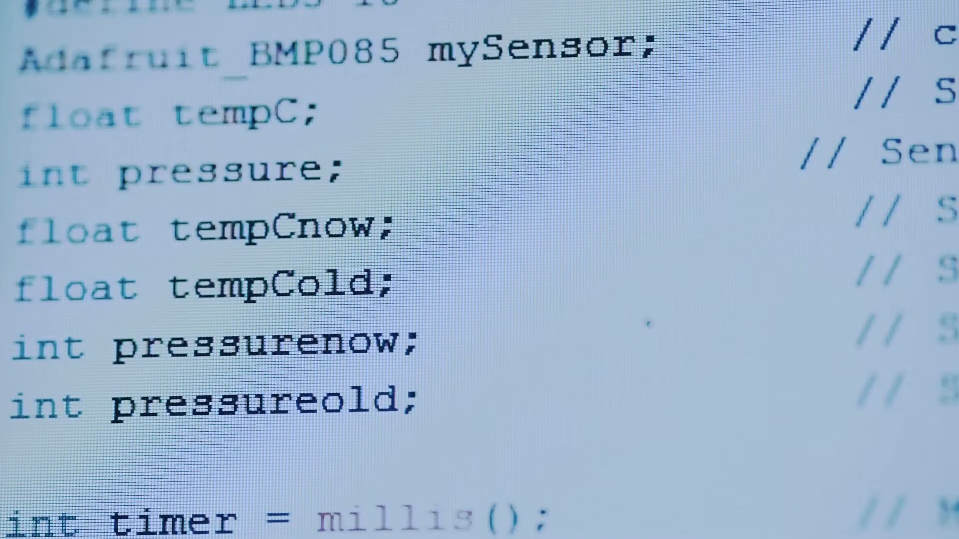
scroll(down, 3)
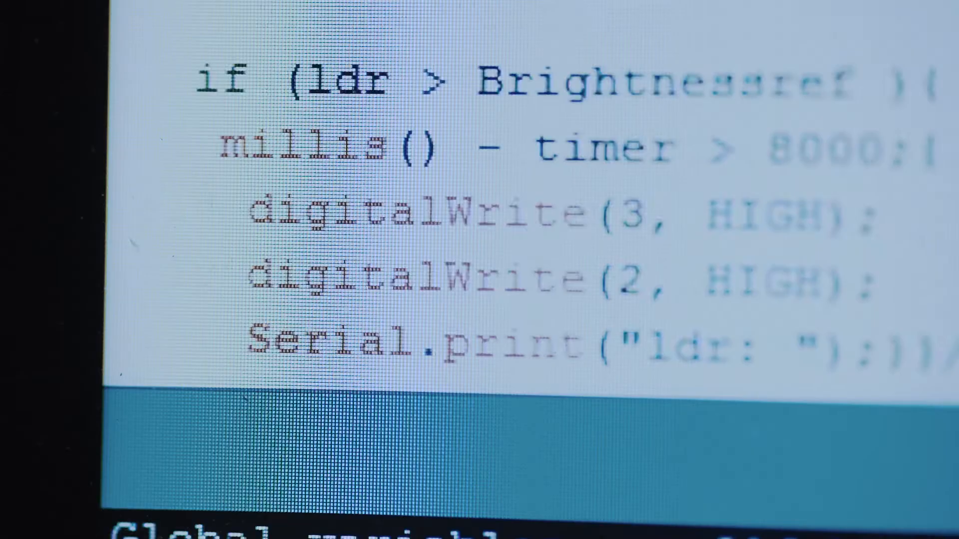
scroll(down, 3)
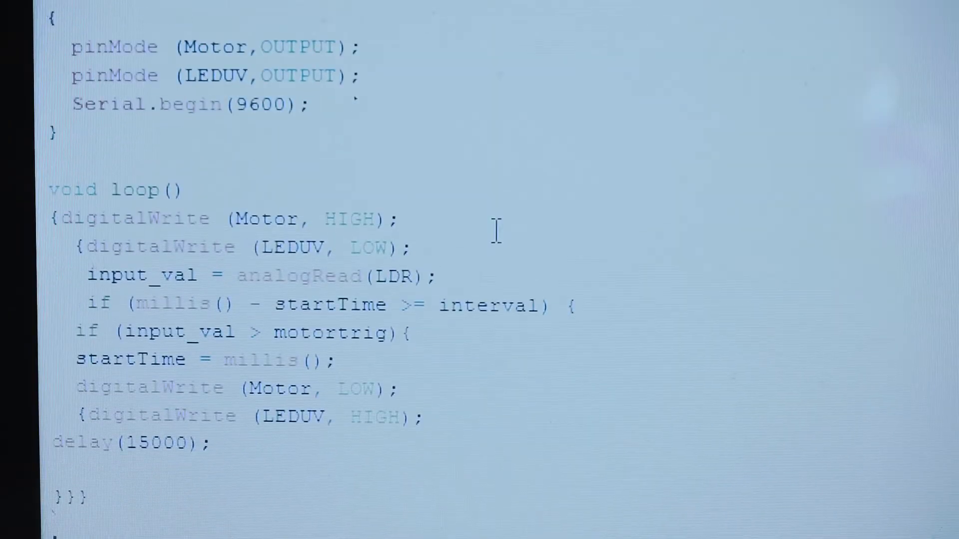
scroll(down, 3)
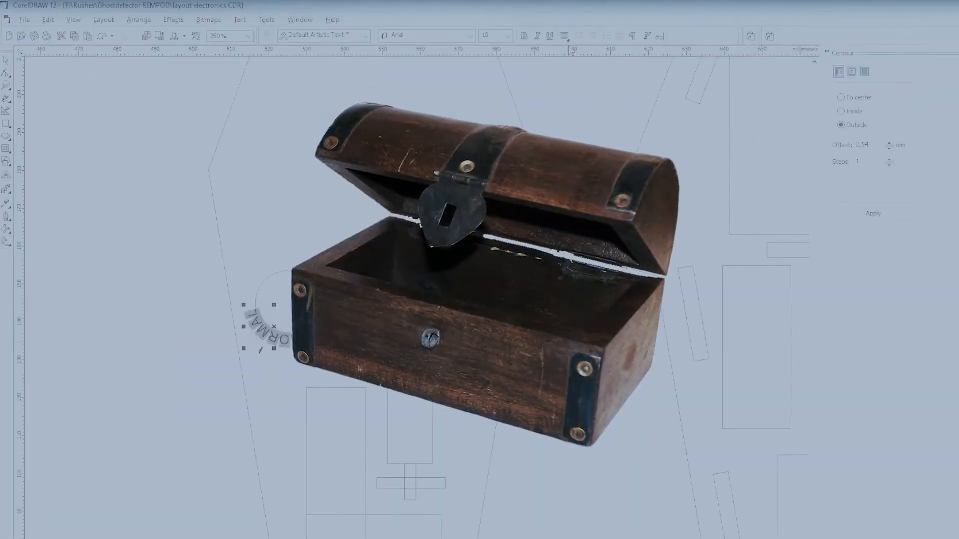
right_click(276, 142)
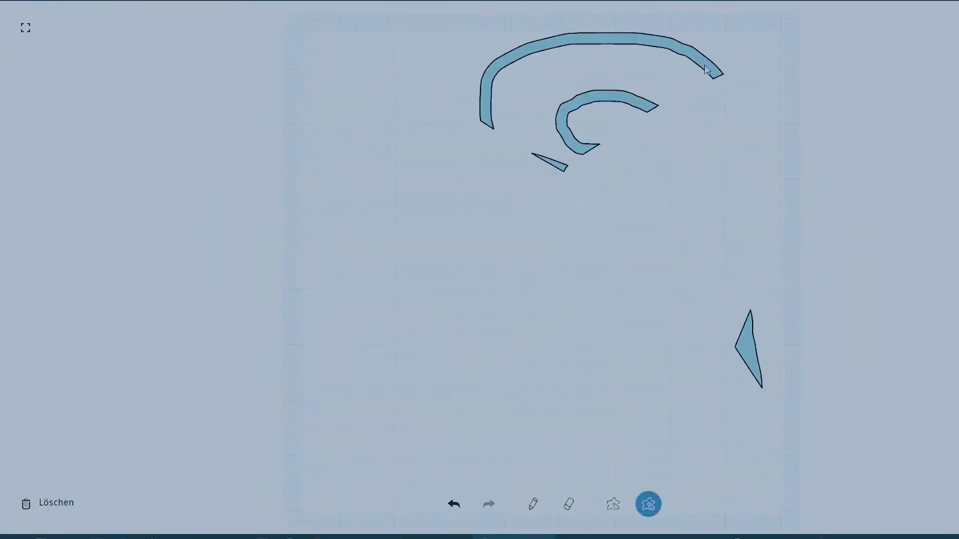
click(647, 503)
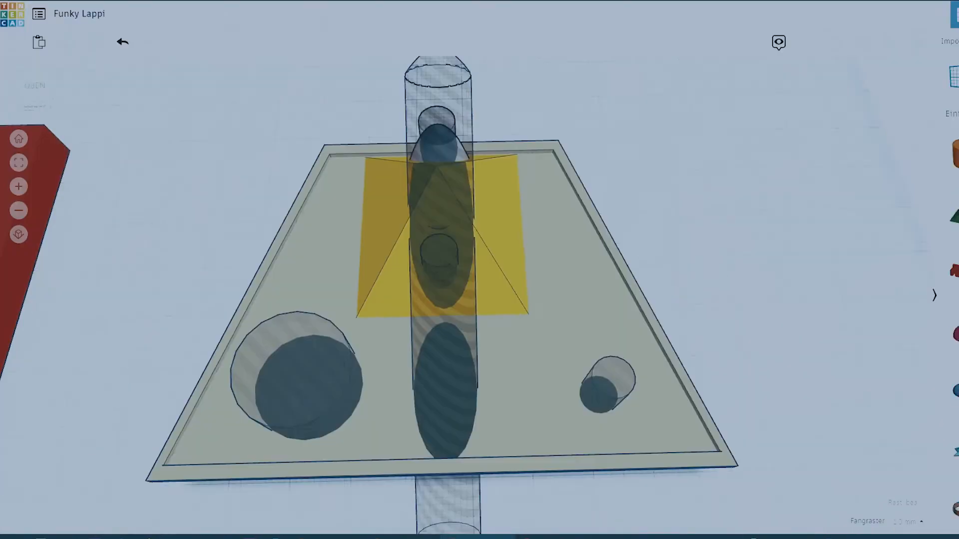